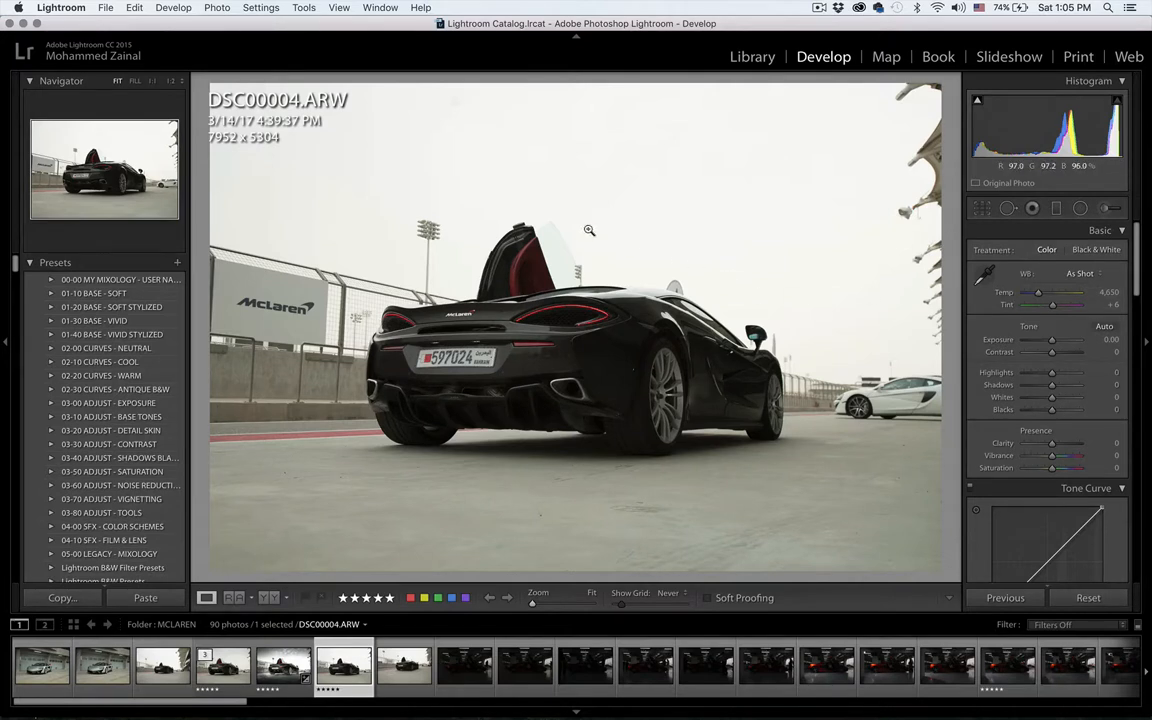
{"action": "mouse_move", "coordinate": [616, 190]}
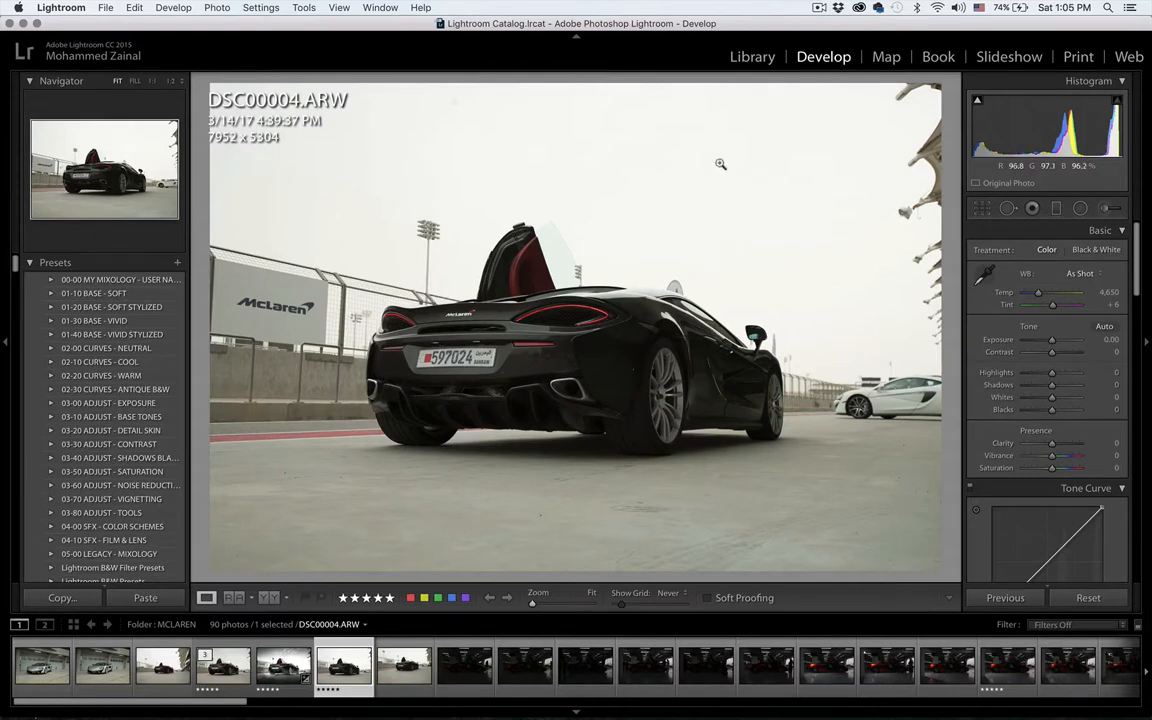
{"action": "mouse_move", "coordinate": [868, 232]}
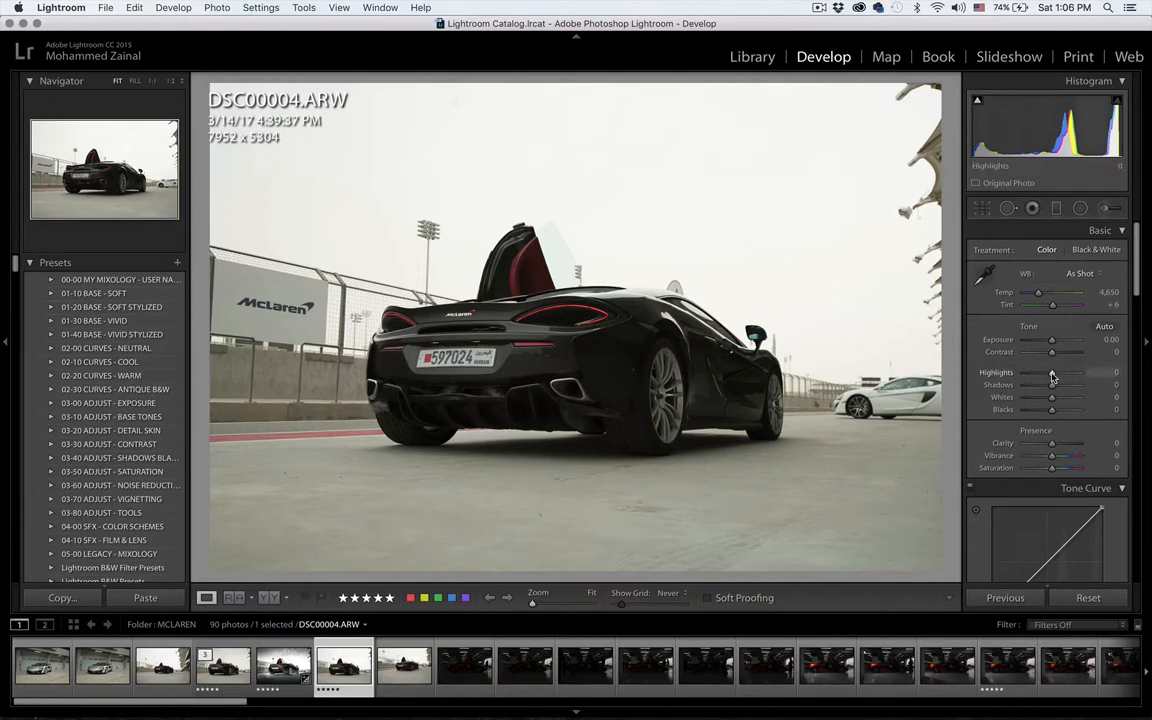
Set Highlights to -100 and raise Shadows to about +38 in the Basic panel
{"action": "left_click_drag", "start_coordinate": [1052, 370], "coordinate": [1024, 370]}
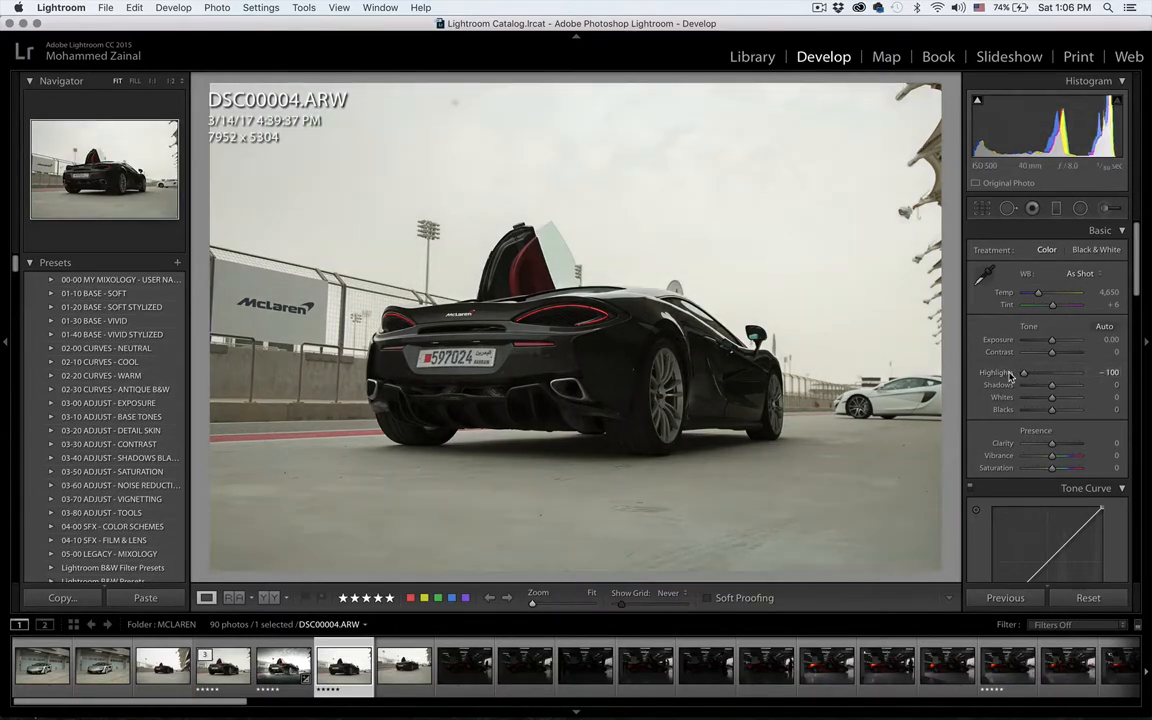
{"action": "left_click_drag", "start_coordinate": [1052, 372], "coordinate": [1024, 372]}
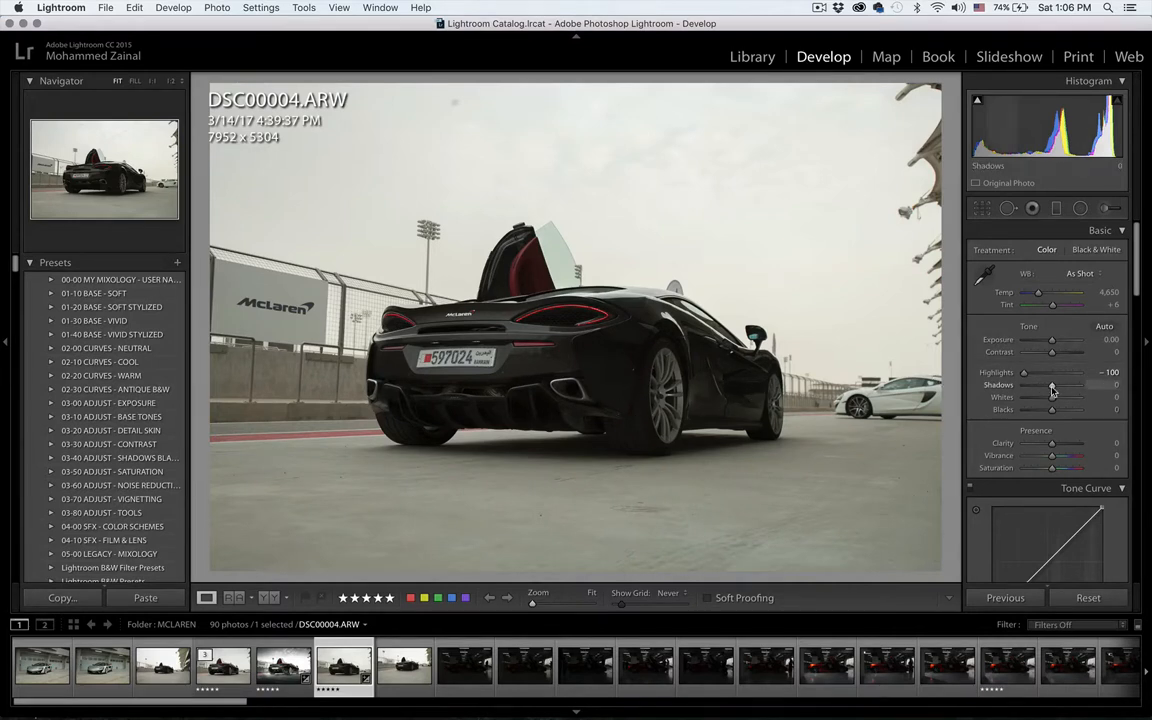
{"action": "left_click_drag", "start_coordinate": [1052, 384], "coordinate": [1062, 384]}
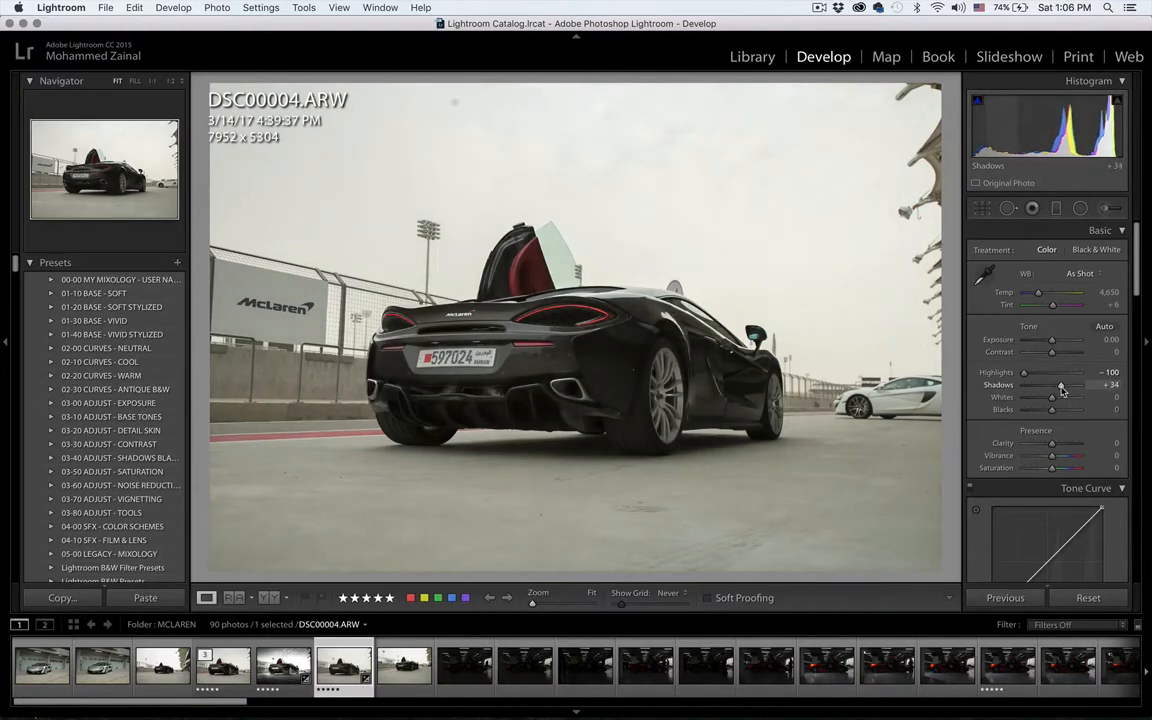
{"action": "left_click_drag", "start_coordinate": [1052, 384], "coordinate": [1056, 384]}
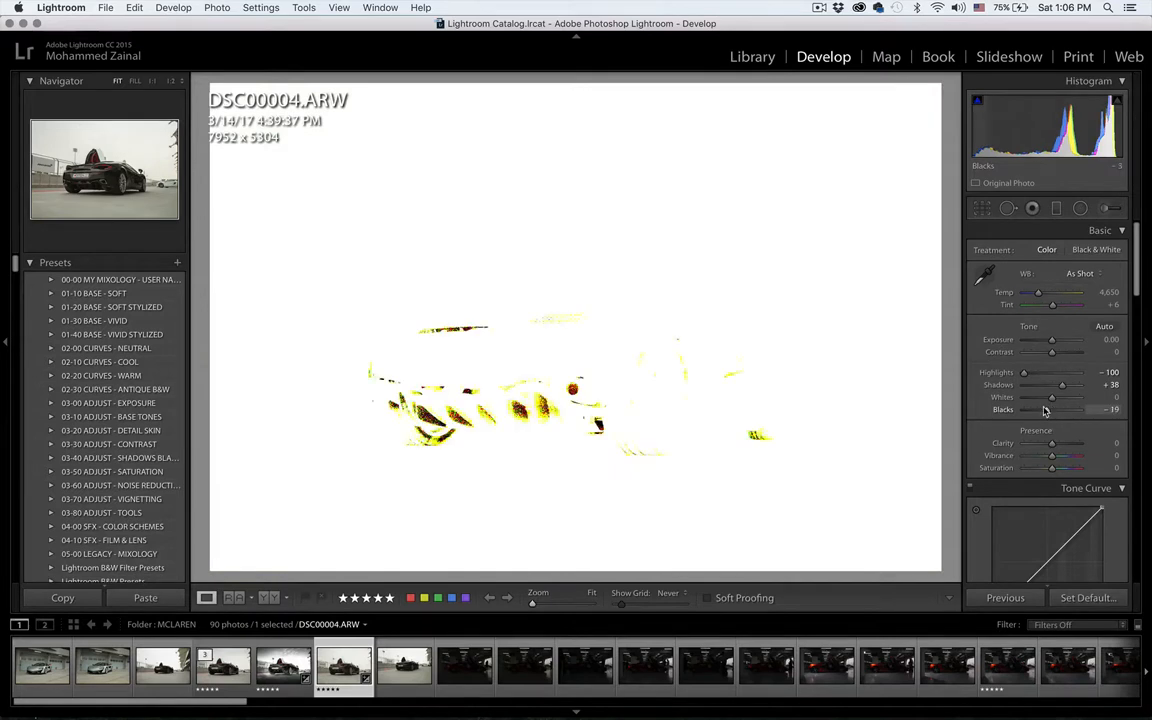
Set Blacks to about -25, just short of clipping, using the Alt-drag clipping preview
{"action": "left_click_drag", "start_coordinate": [1076, 410], "coordinate": [1044, 410]}
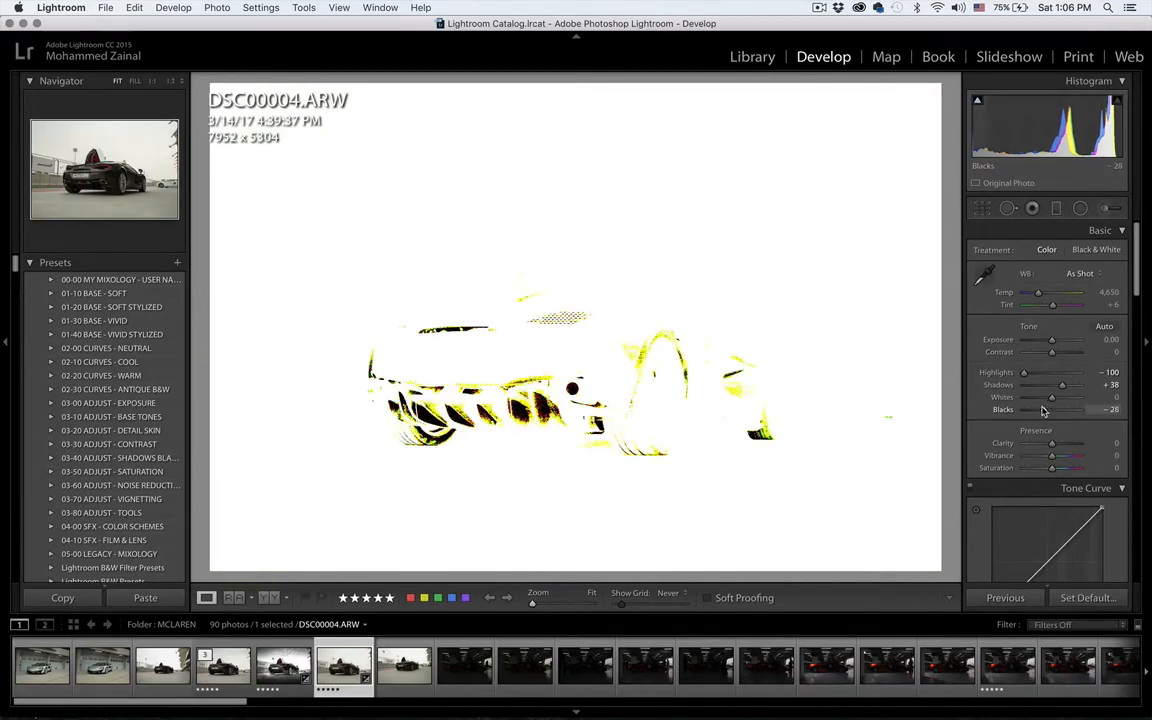
{"action": "left_click_drag", "start_coordinate": [1060, 410], "coordinate": [1050, 410]}
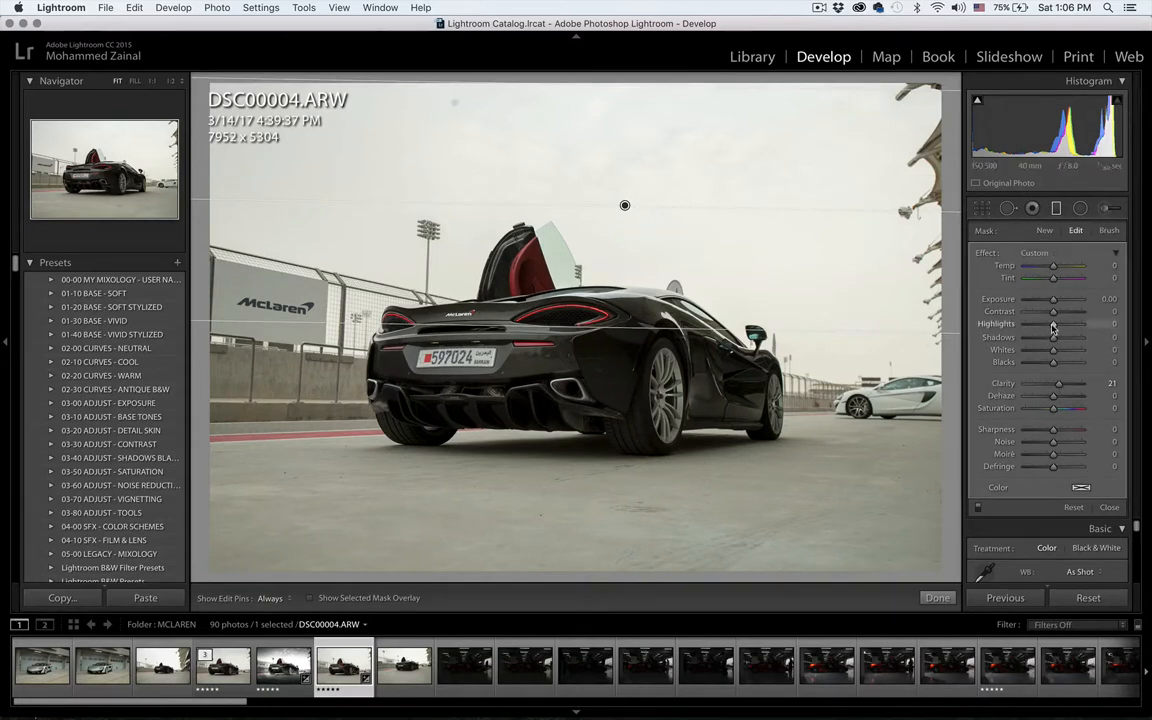
Within the sky's Graduated Filter, set Highlights to -100 and Exposure to about -0.33
{"action": "left_click_drag", "start_coordinate": [1052, 324], "coordinate": [1024, 324]}
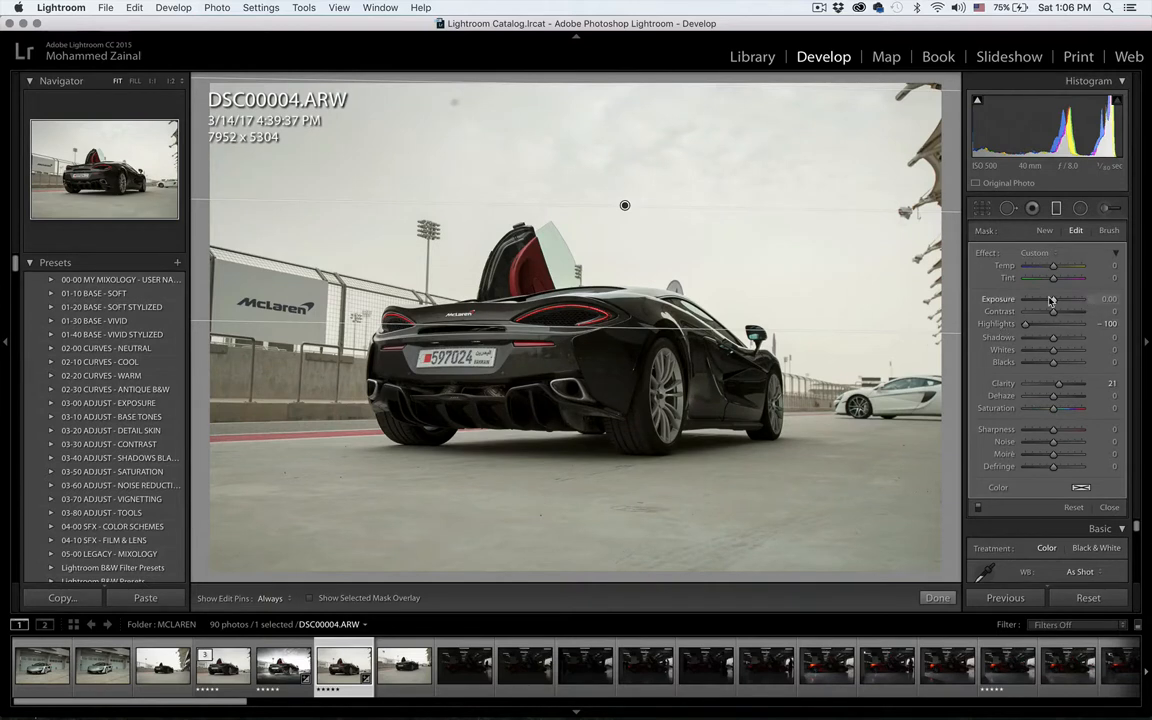
{"action": "left_click_drag", "start_coordinate": [1052, 300], "coordinate": [1044, 300]}
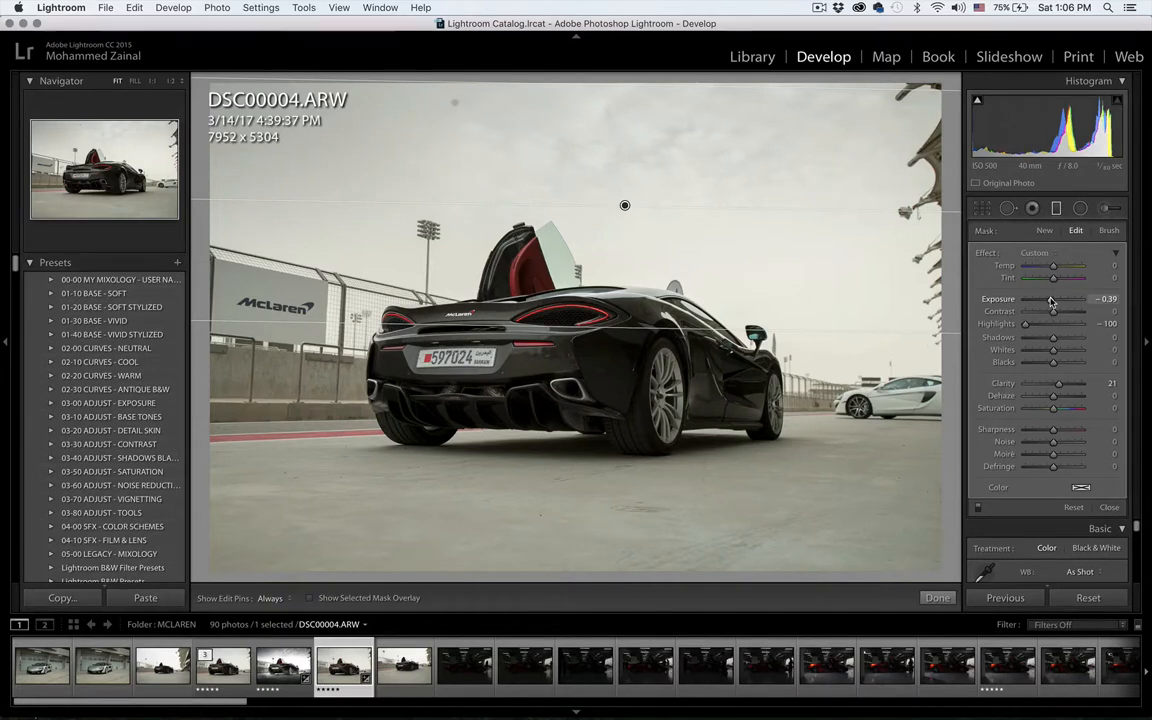
{"action": "mouse_move", "coordinate": [990, 444]}
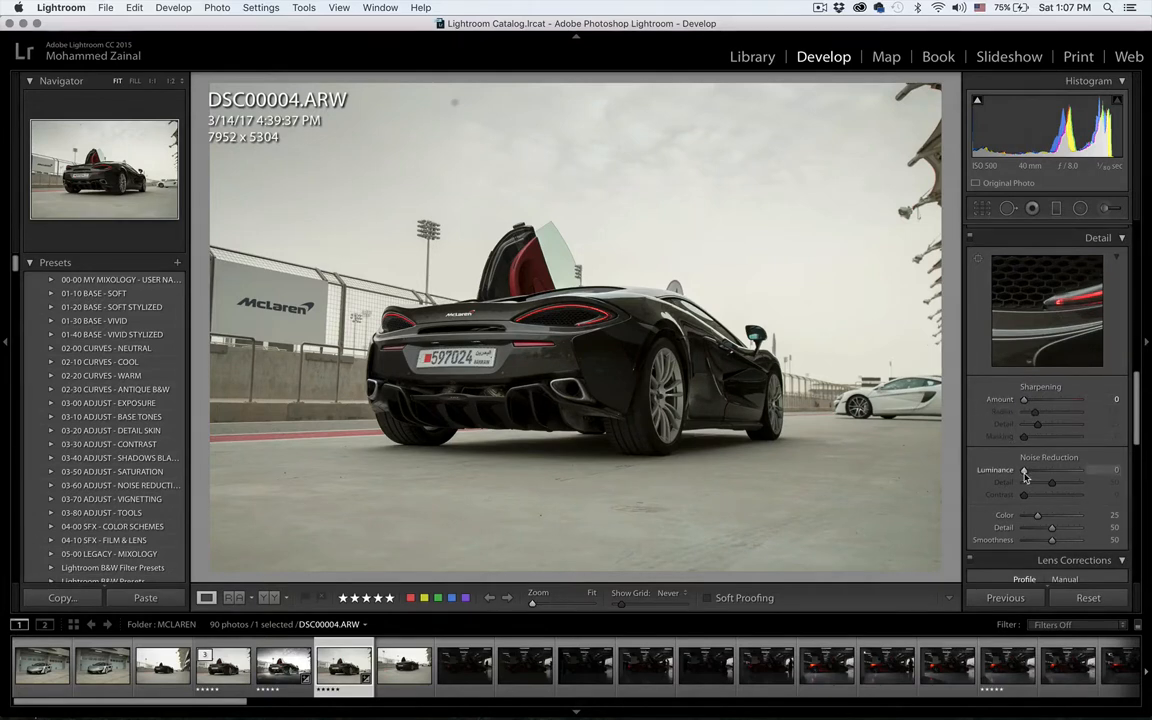
Raise the Noise Reduction Luminance slider to a low value in the Detail panel
{"action": "left_click_drag", "start_coordinate": [1024, 470], "coordinate": [1028, 470]}
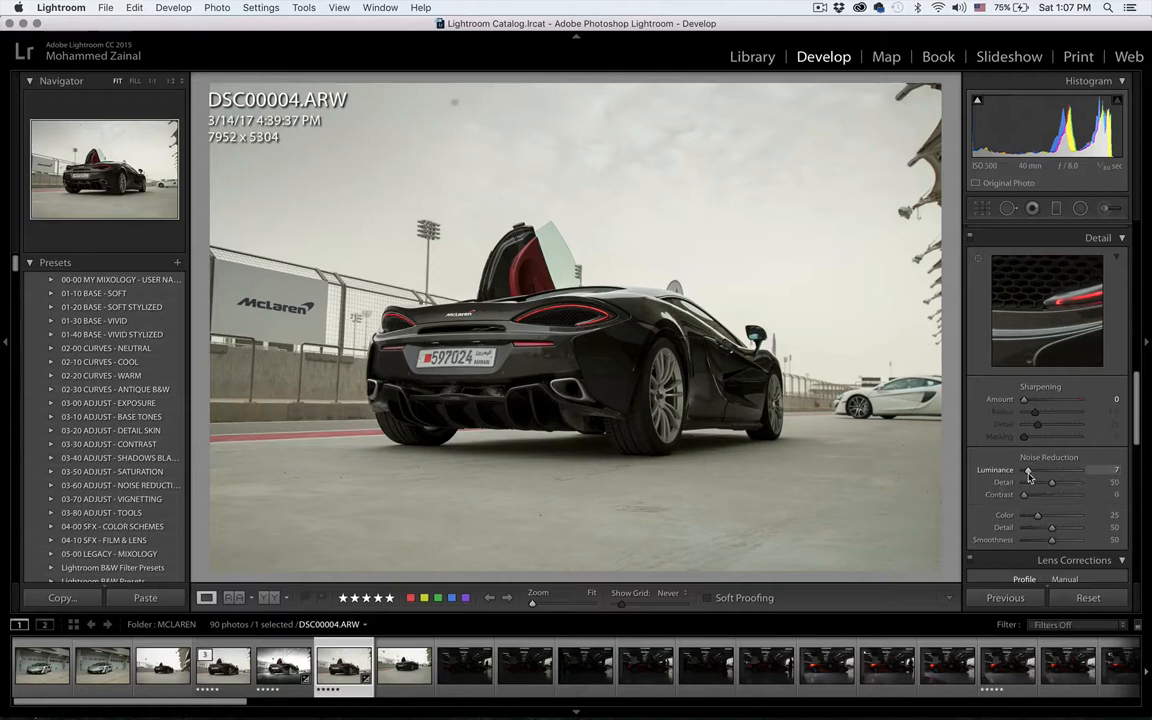
{"action": "left_click_drag", "start_coordinate": [1028, 470], "coordinate": [1030, 470]}
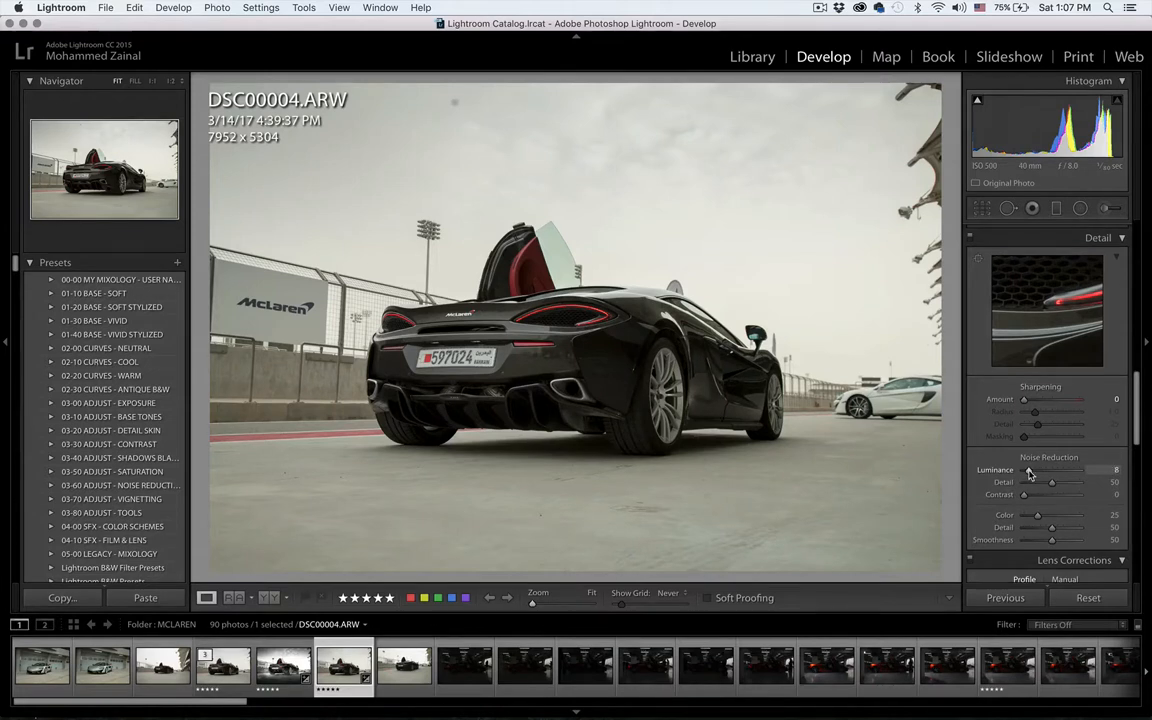
{"action": "left_click_drag", "start_coordinate": [1040, 470], "coordinate": [1056, 470]}
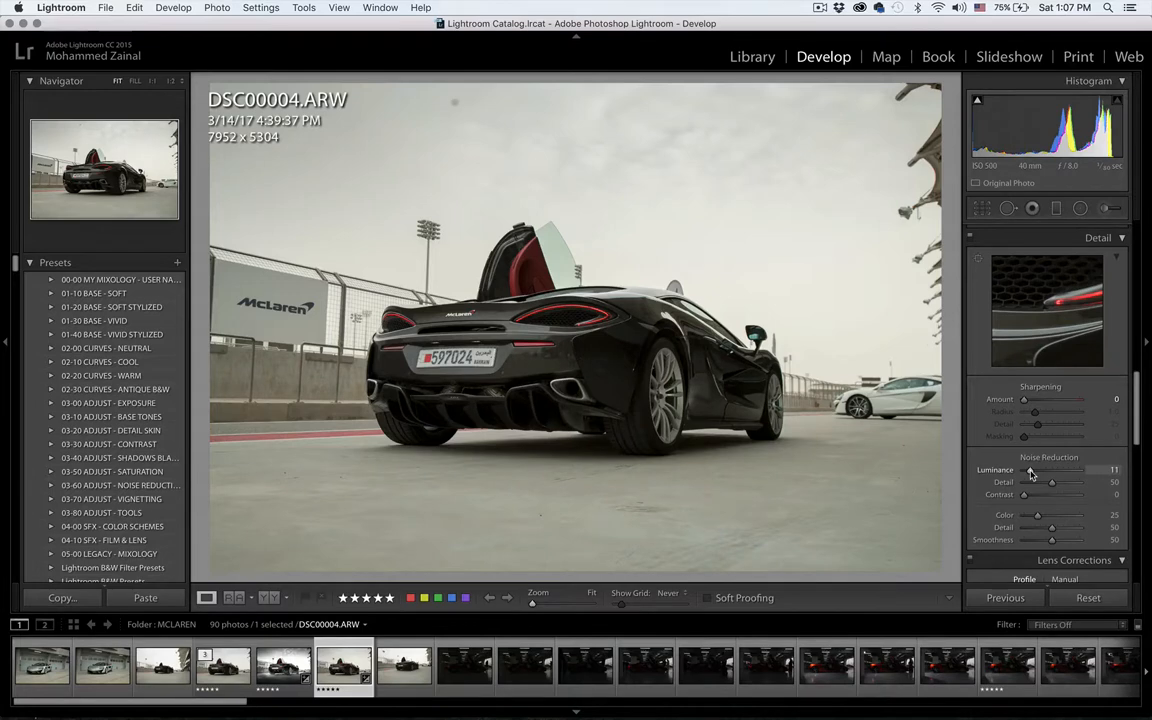
{"action": "left_click", "coordinate": [1100, 230]}
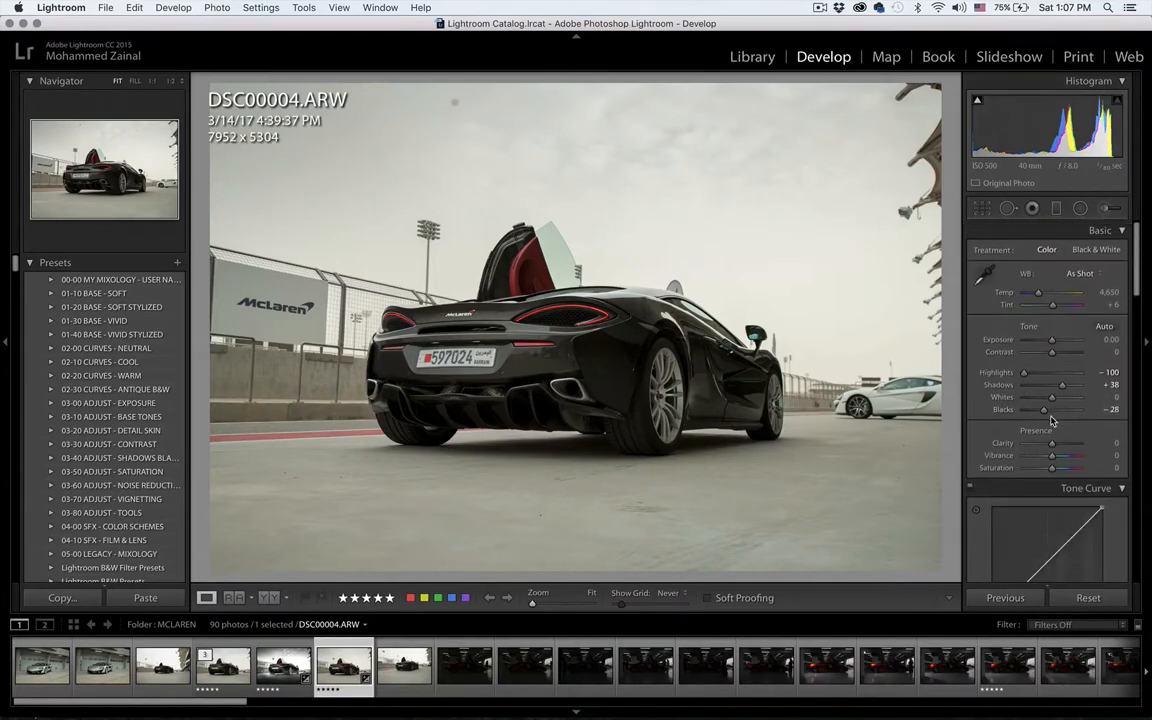
{"action": "left_click", "coordinate": [1100, 230]}
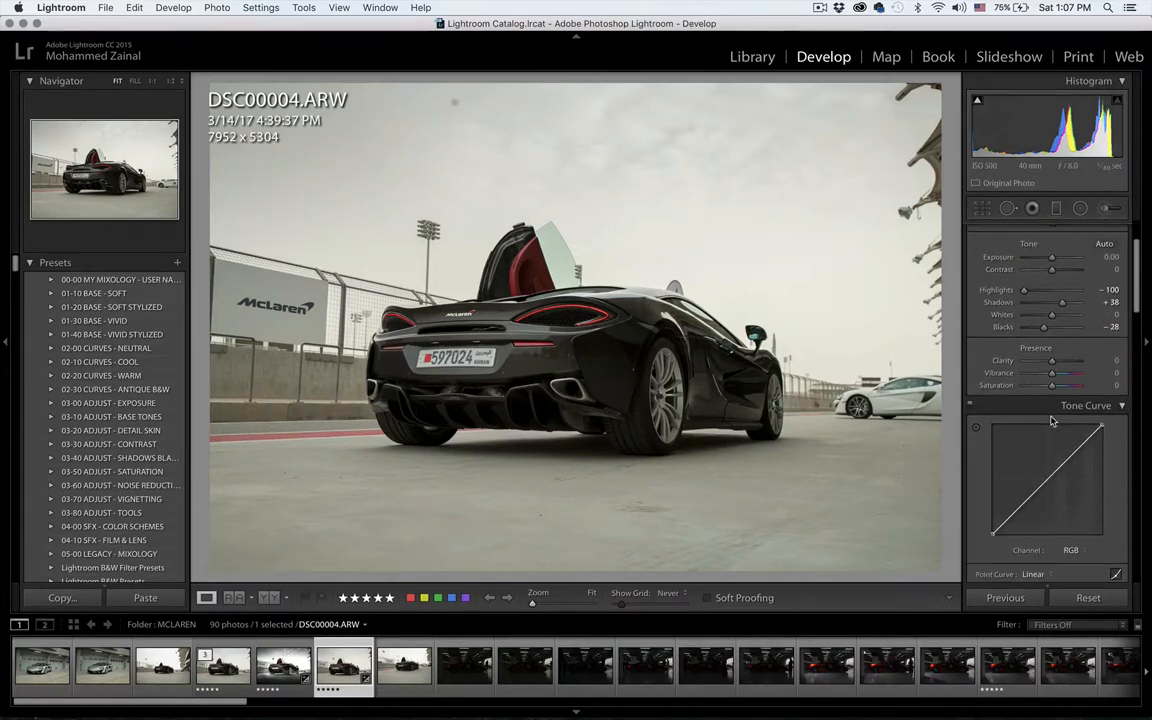
{"action": "scroll", "scroll_direction": "down", "scroll_amount": 3}
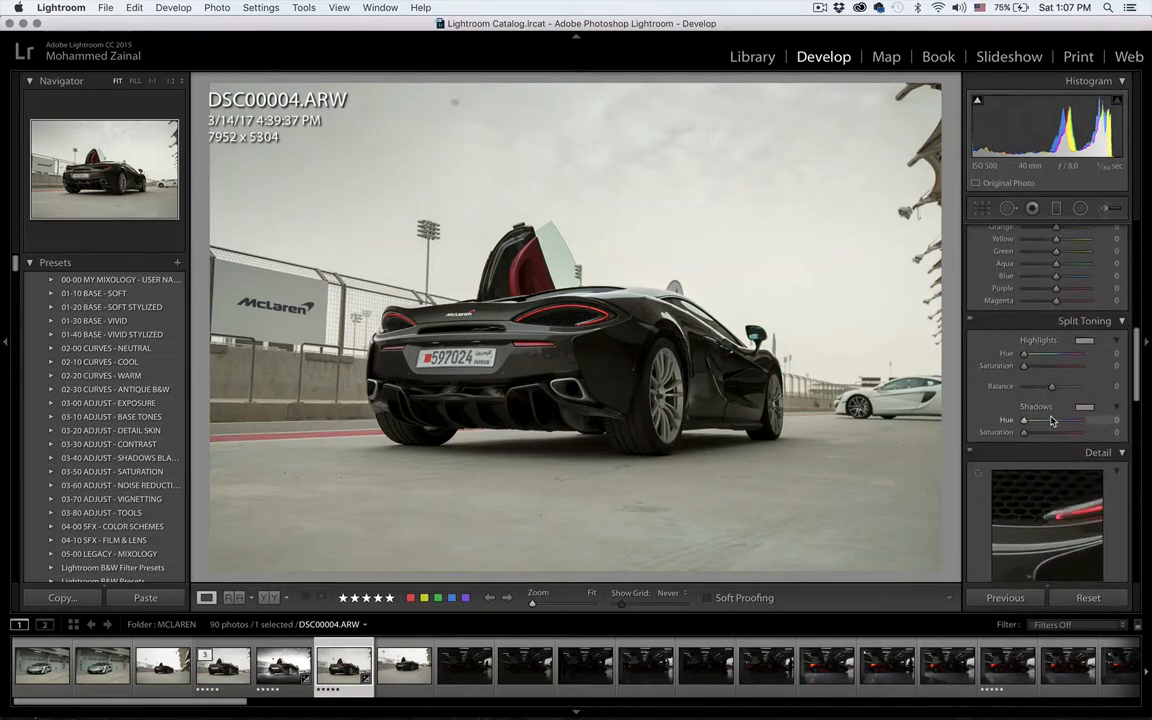